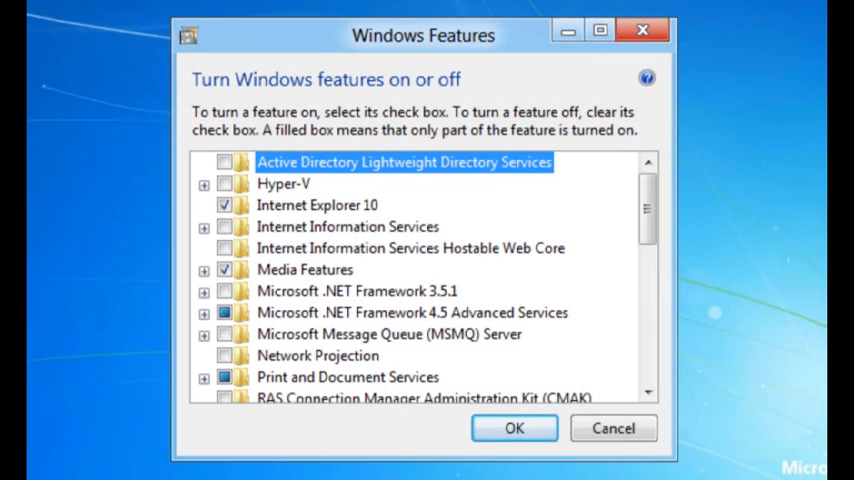
# Enable the Hyper-V feature in Windows Features and confirm the installation.
pyautogui.click(284, 184)
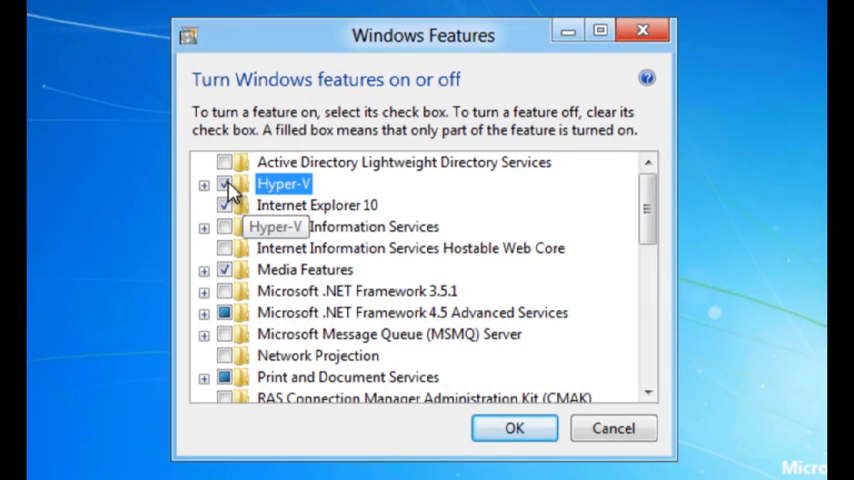
pyautogui.click(514, 428)
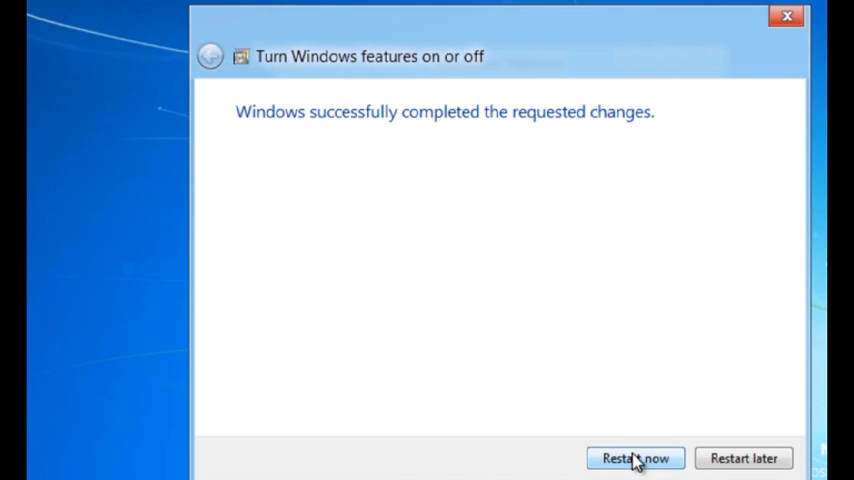
# Restart the computer to complete the Hyper-V installation.
pyautogui.click(636, 458)
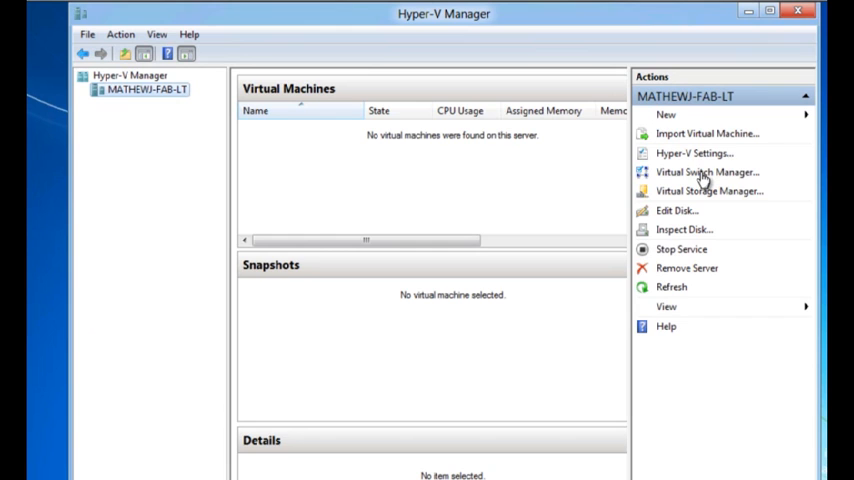
# Create a new external virtual switch named 'External WiFi' in Virtual Switch Manager.
pyautogui.click(708, 172)
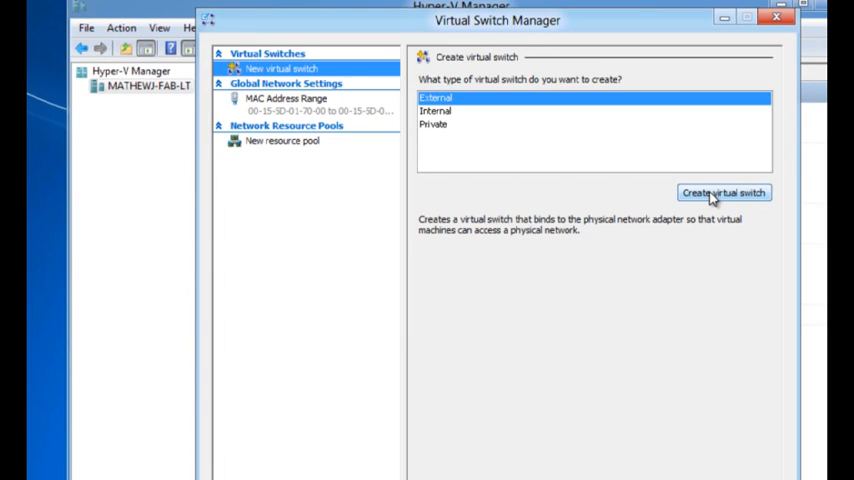
pyautogui.click(724, 192)
pyautogui.write('Ex')
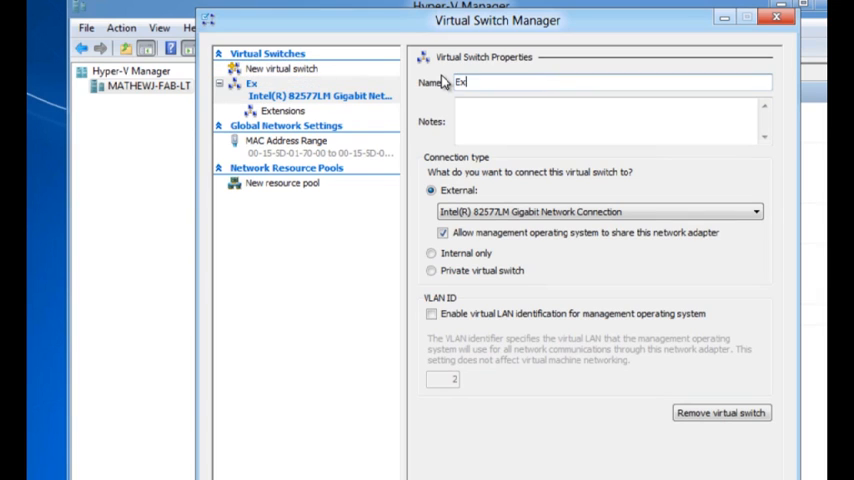
pyautogui.write('ternal WiFi')
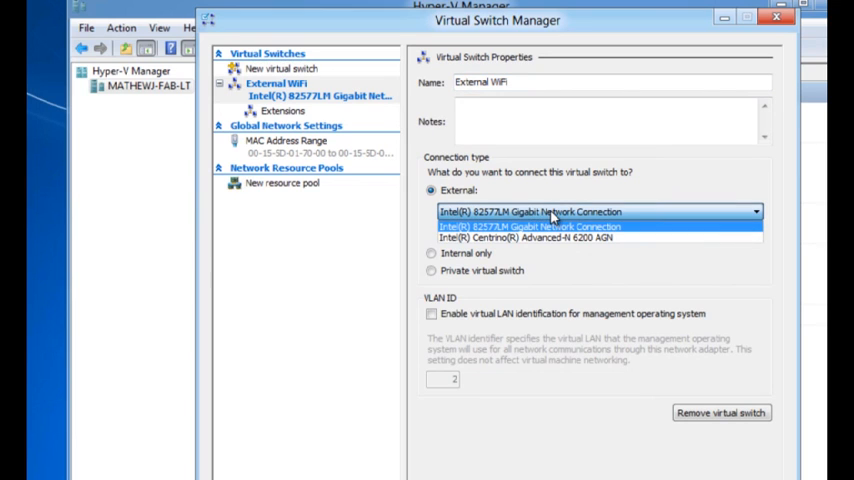
pyautogui.moveTo(638, 220)
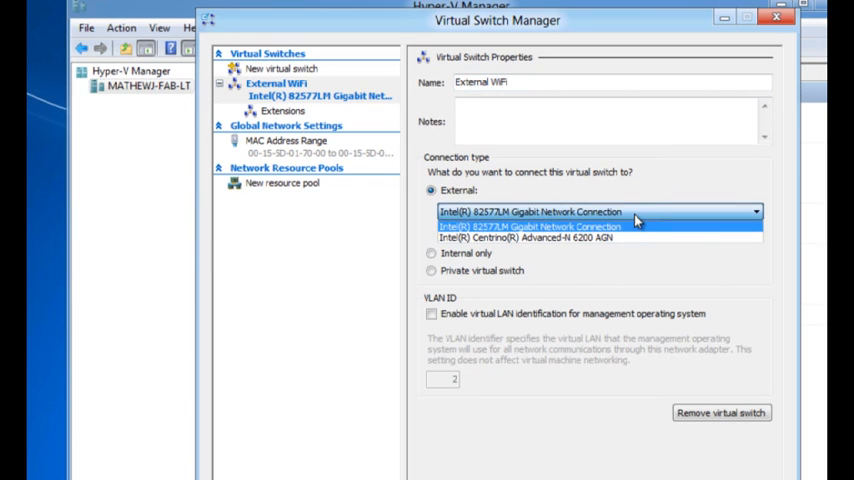
pyautogui.moveTo(622, 240)
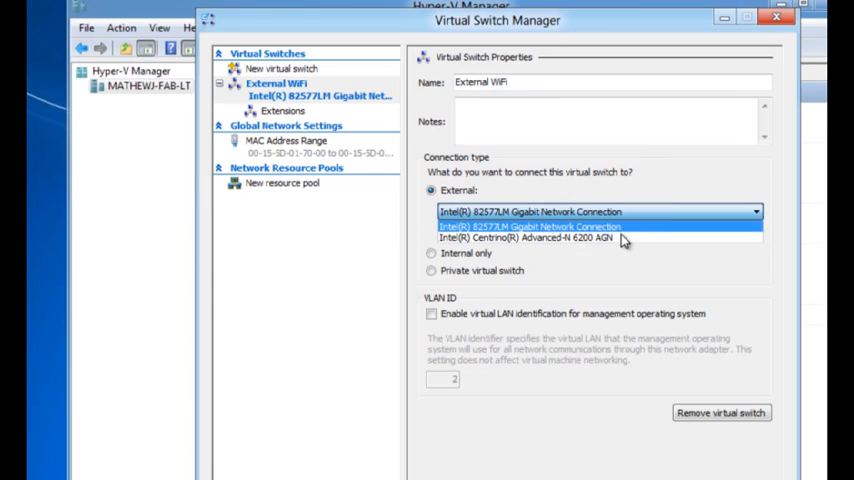
pyautogui.moveTo(600, 238)
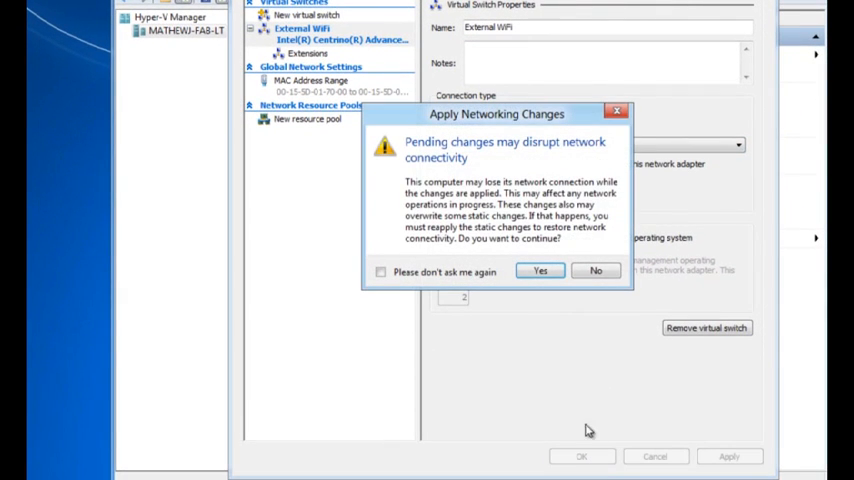
# Apply the networking changes, suppressing future connectivity warnings.
pyautogui.click(380, 272)
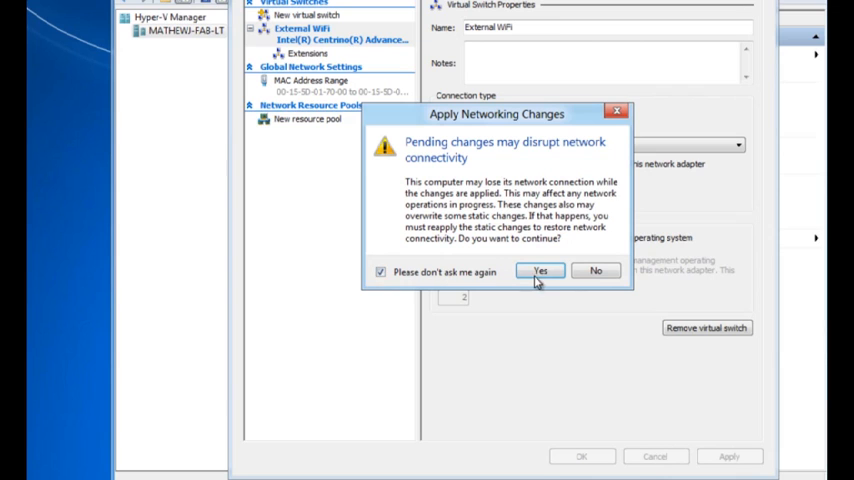
pyautogui.click(540, 270)
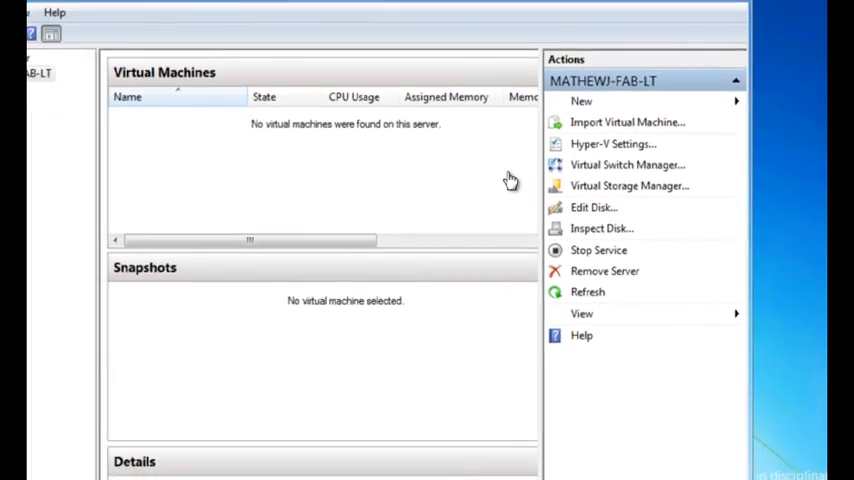
# Start a new virtual machine named 'My First VM' with 512 MB dynamic memory.
pyautogui.click(580, 100)
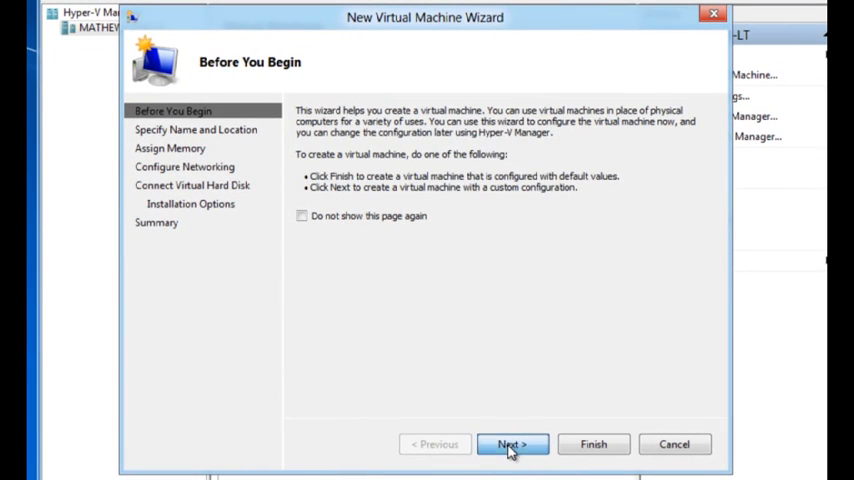
pyautogui.click(512, 444)
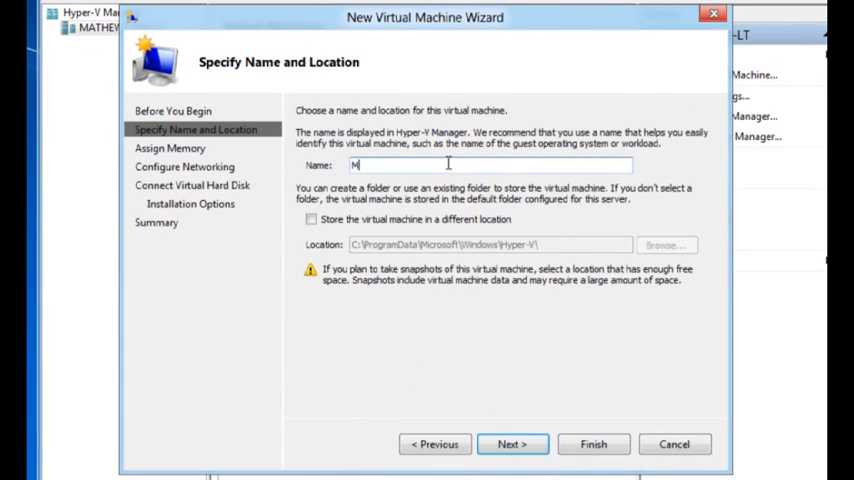
pyautogui.write('y First VM')
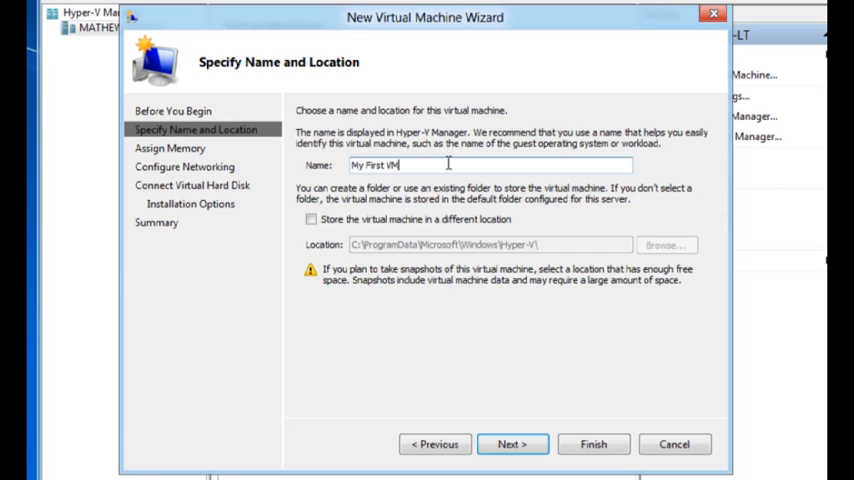
pyautogui.click(512, 444)
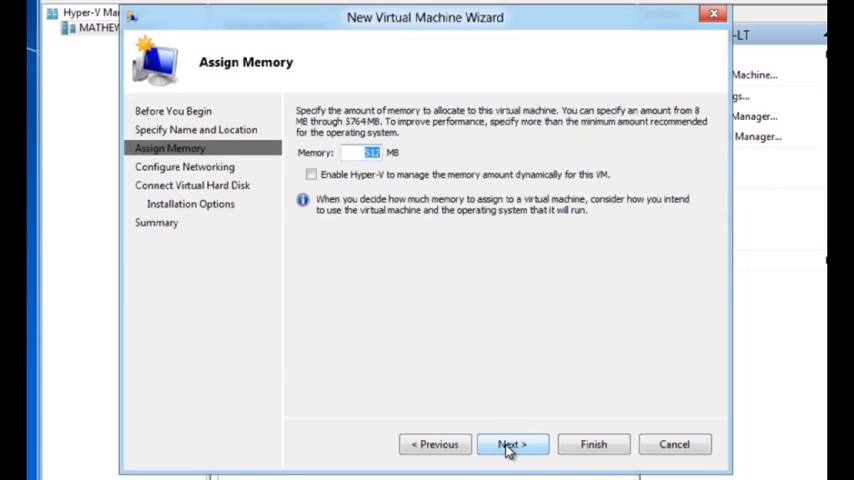
pyautogui.click(312, 174)
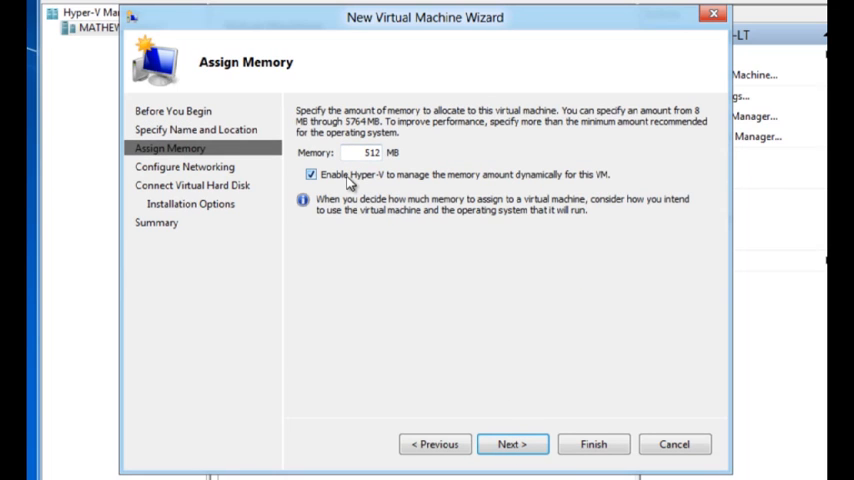
# Connect the VM to the External WiFi switch and keep the default new virtual hard disk.
pyautogui.click(512, 444)
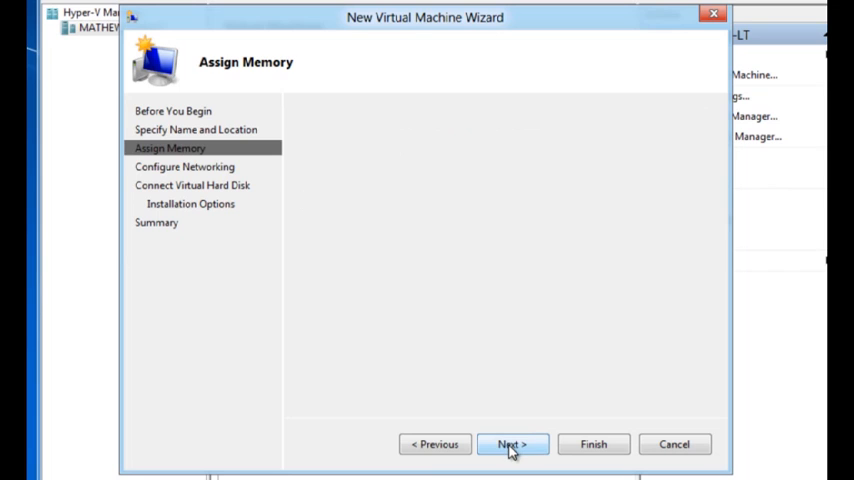
pyautogui.click(512, 444)
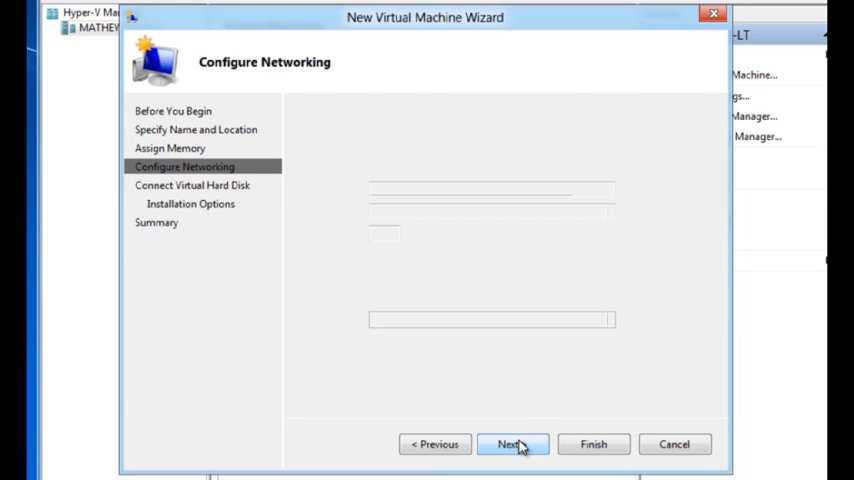
pyautogui.click(512, 444)
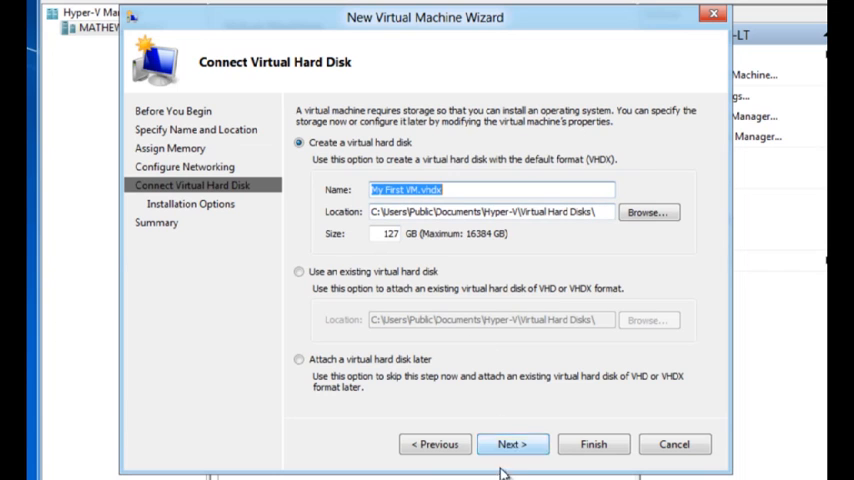
pyautogui.click(512, 444)
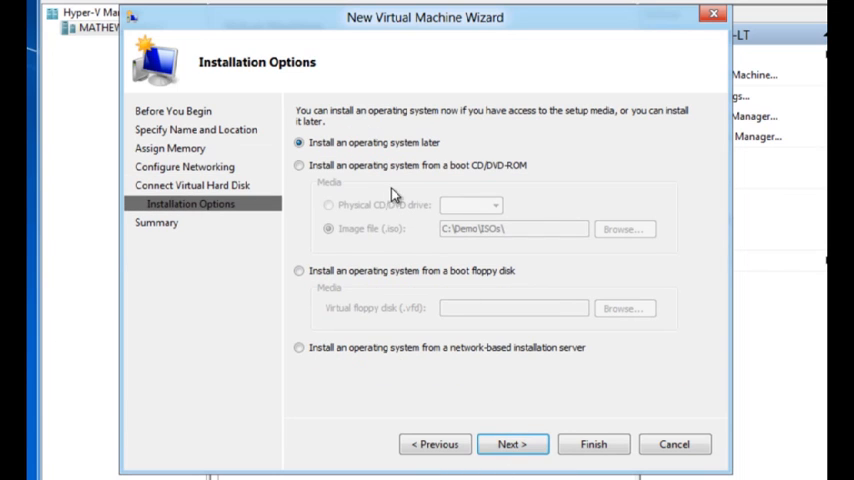
# Set the VM to install from the Windows 7 ISO image and finish creating it.
pyautogui.click(300, 164)
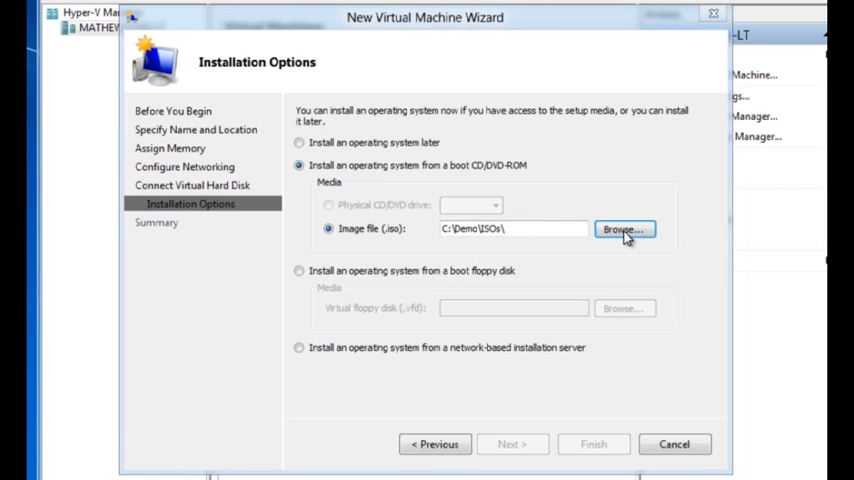
pyautogui.click(624, 228)
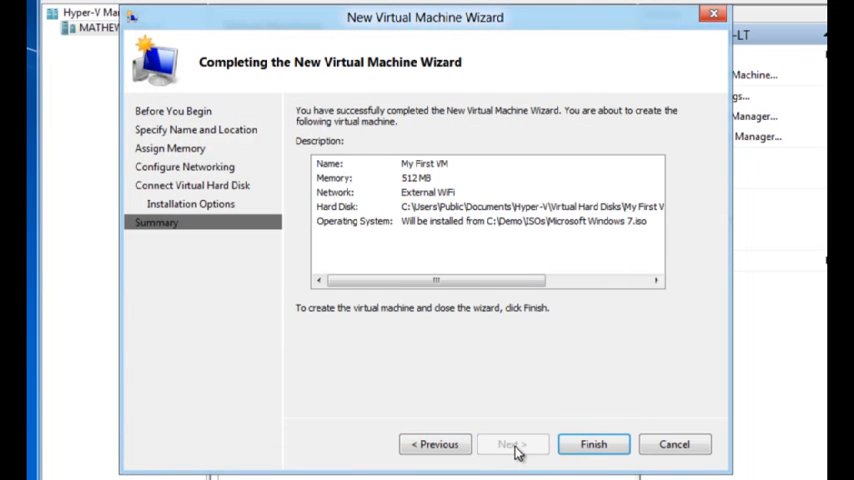
pyautogui.click(592, 444)
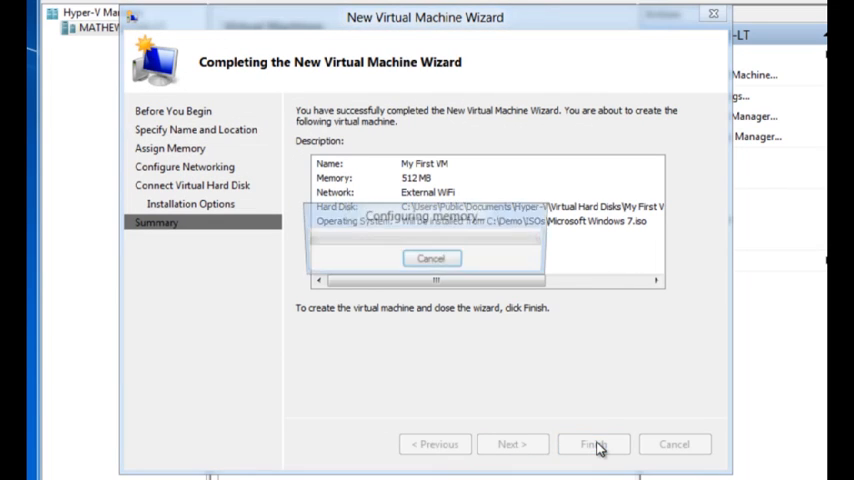
pyautogui.click(592, 444)
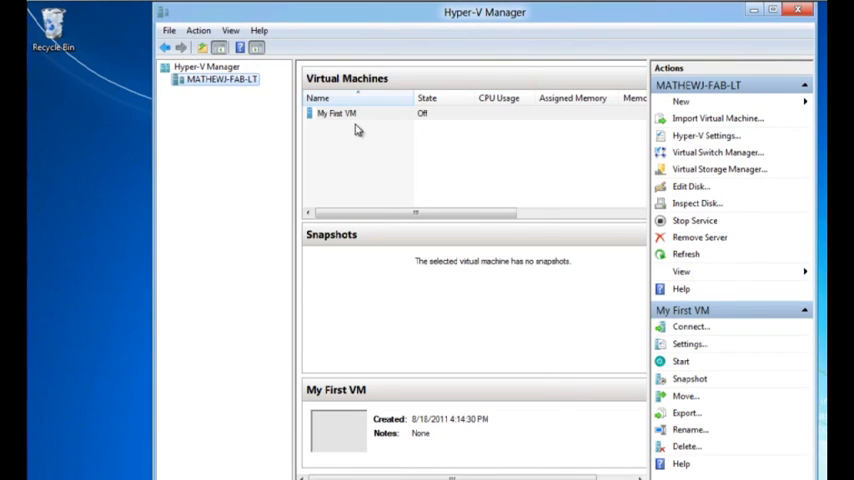
# Connect to My First VM's console and power it on to boot Windows.
pyautogui.click(336, 112)
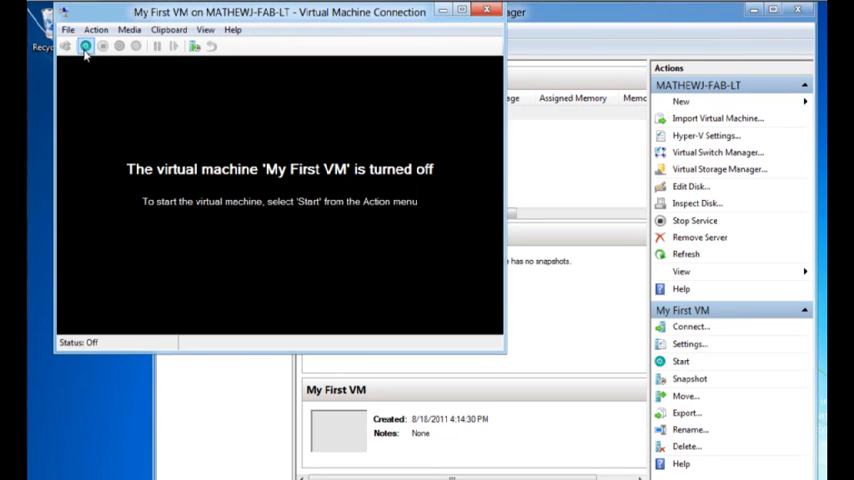
pyautogui.click(84, 46)
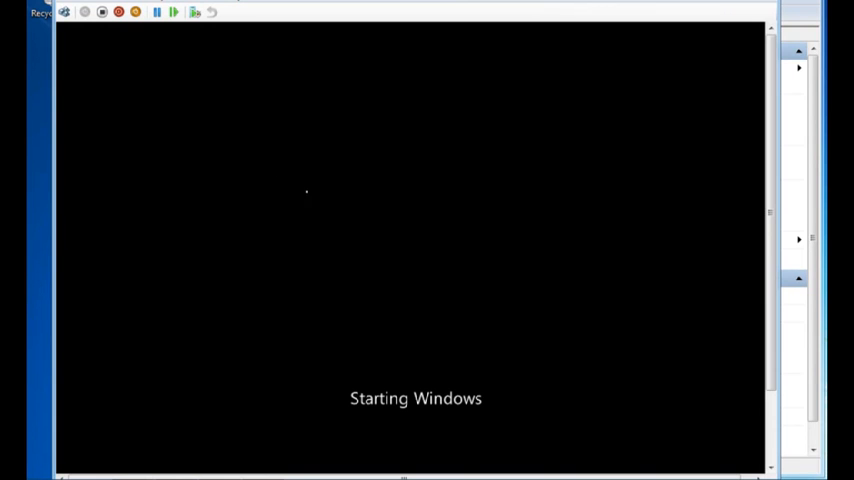
pyautogui.moveTo(488, 340)
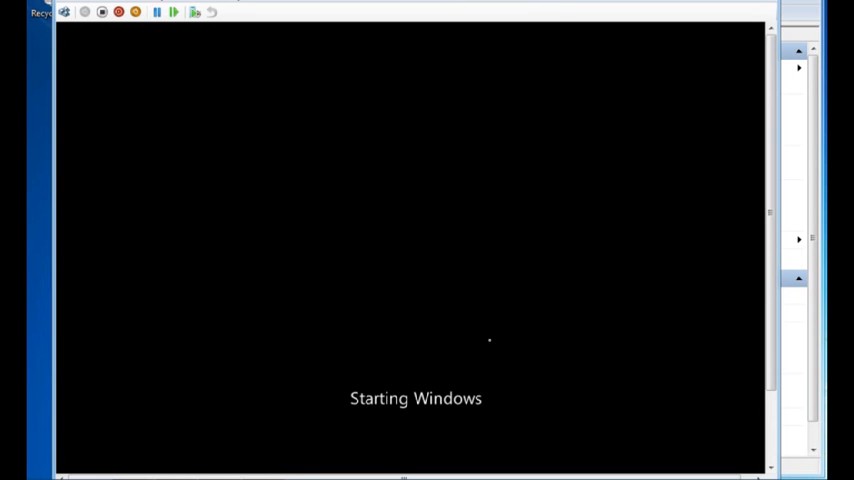